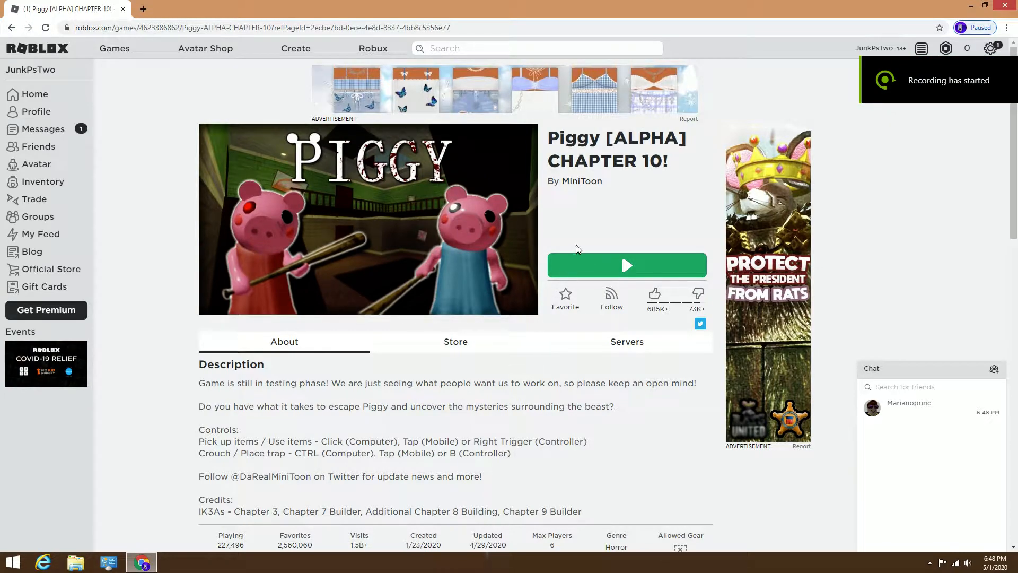
pyautogui.moveTo(25, 105)
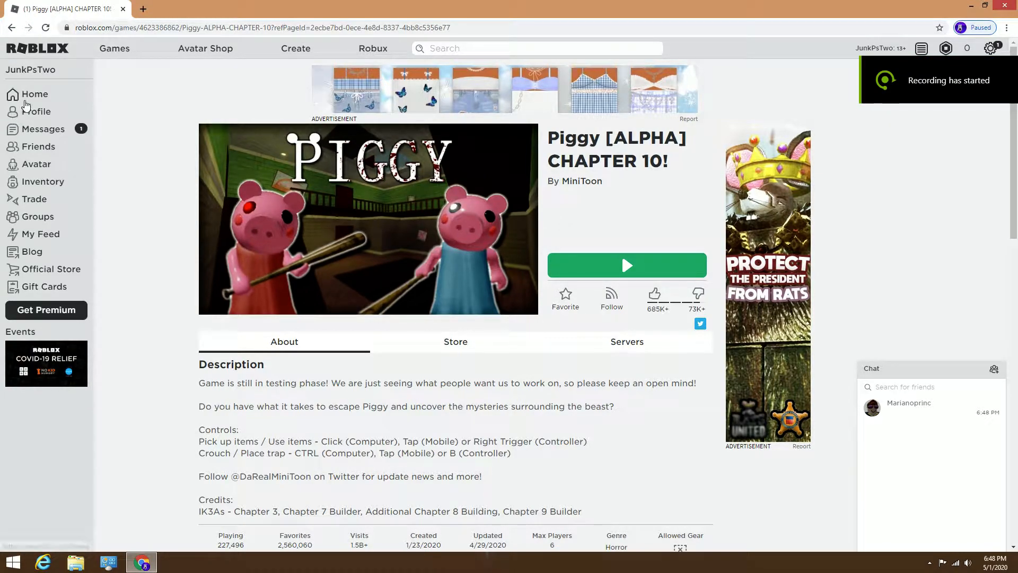
# Step: Go to the Roblox home page and open the Piggy game page from recommendations
pyautogui.click(34, 95)
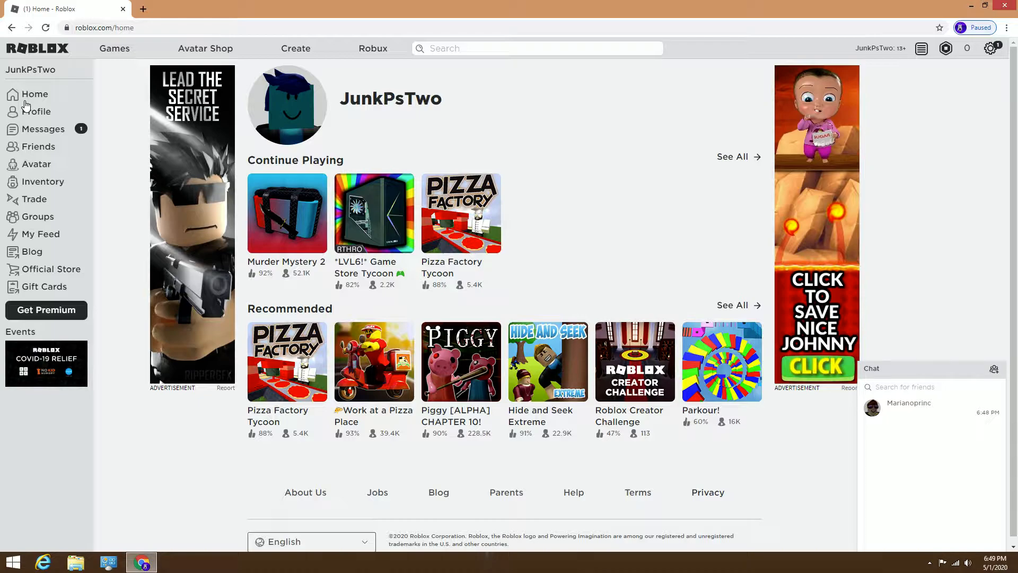
pyautogui.moveTo(76, 115)
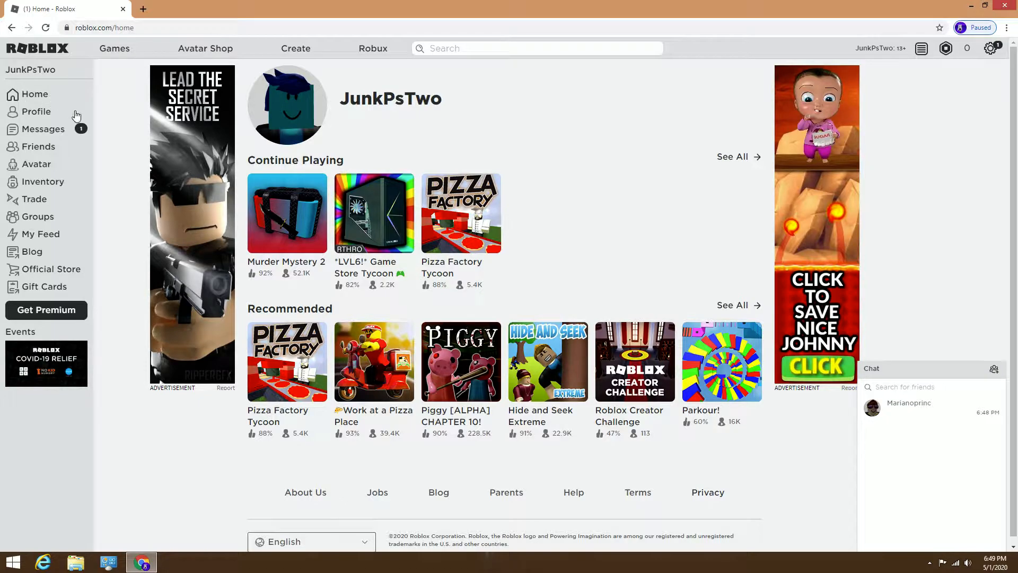
pyautogui.moveTo(425, 412)
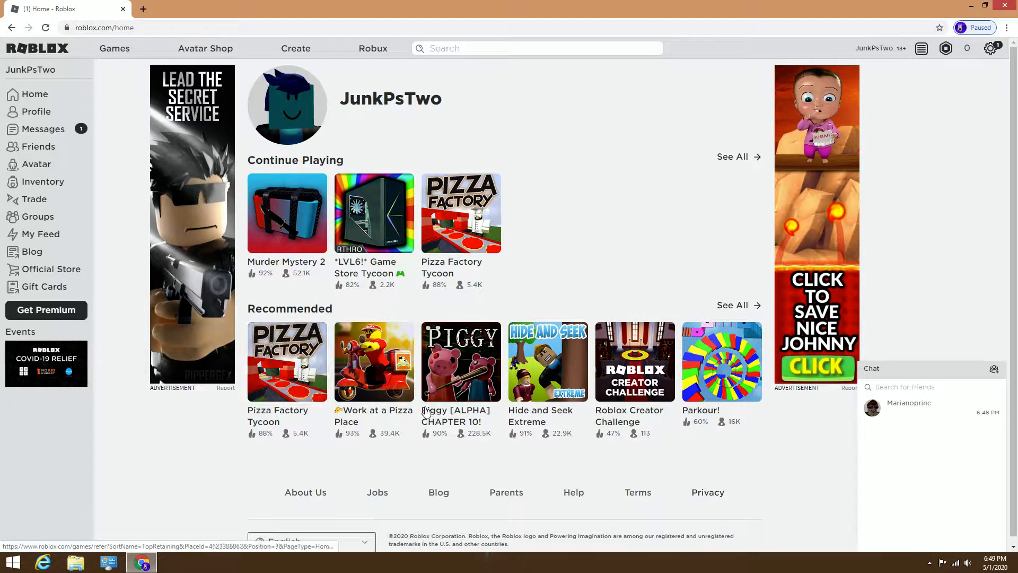
pyautogui.click(461, 362)
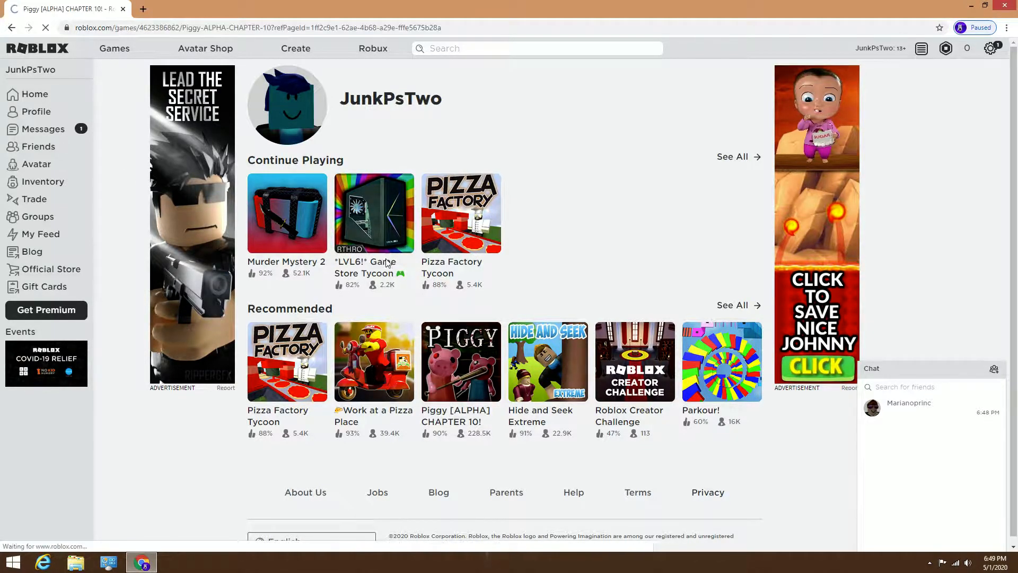
pyautogui.click(461, 361)
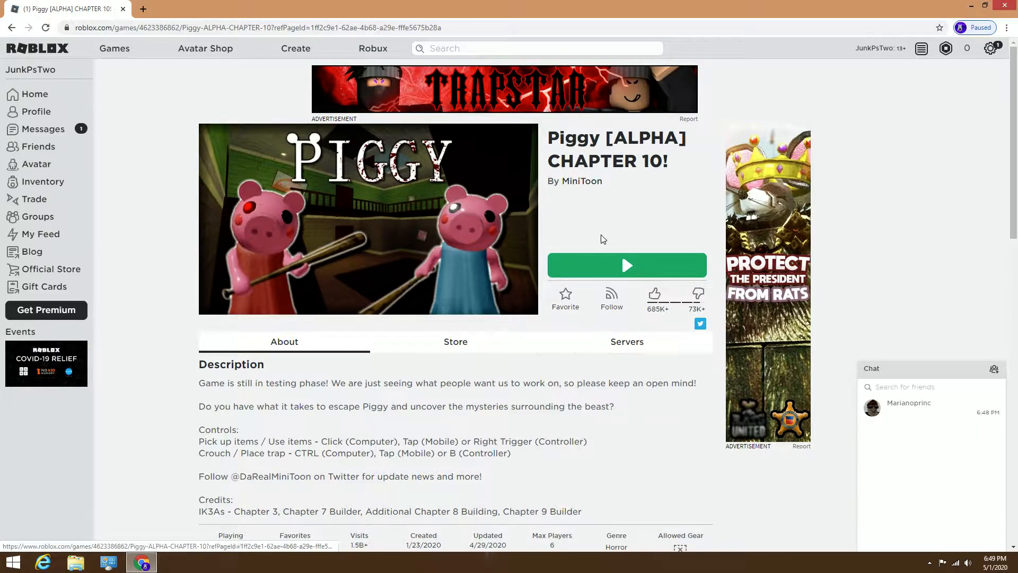
# Step: Start Piggy from its page and allow the Roblox client to open
pyautogui.click(627, 266)
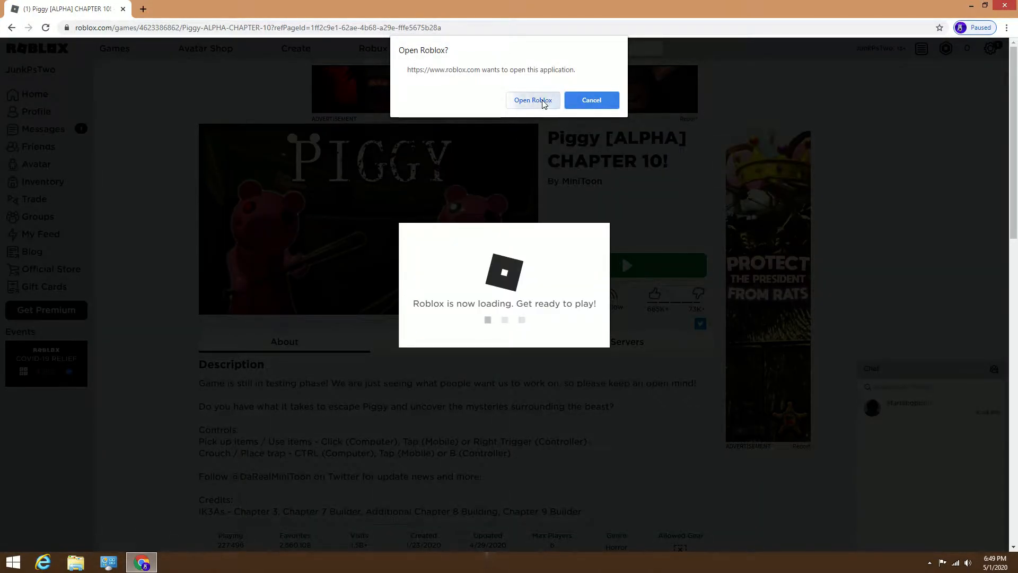
pyautogui.click(533, 99)
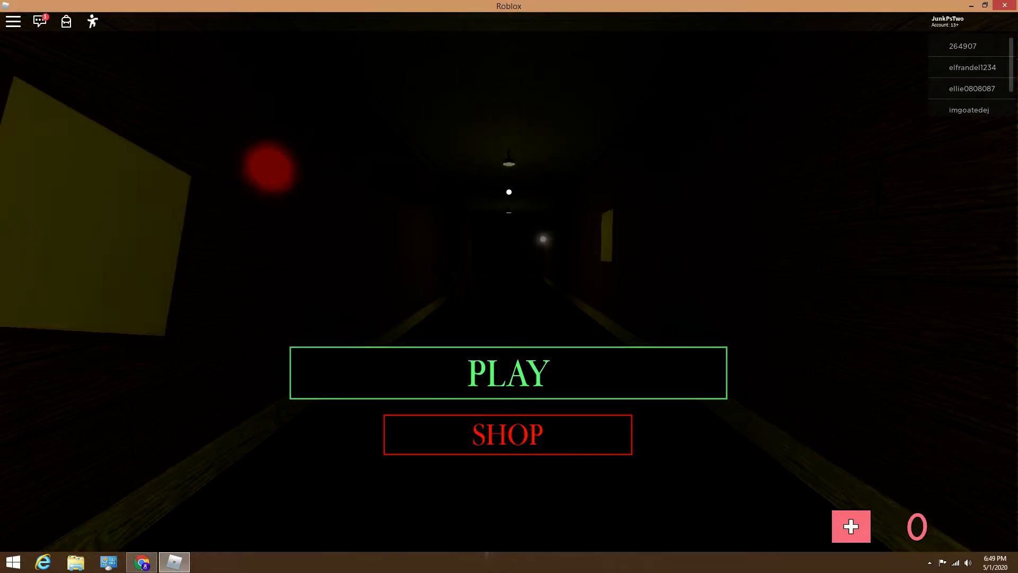
# Step: Enter the lobby, vote for a map, and send the chat message "me like forest"
pyautogui.click(508, 373)
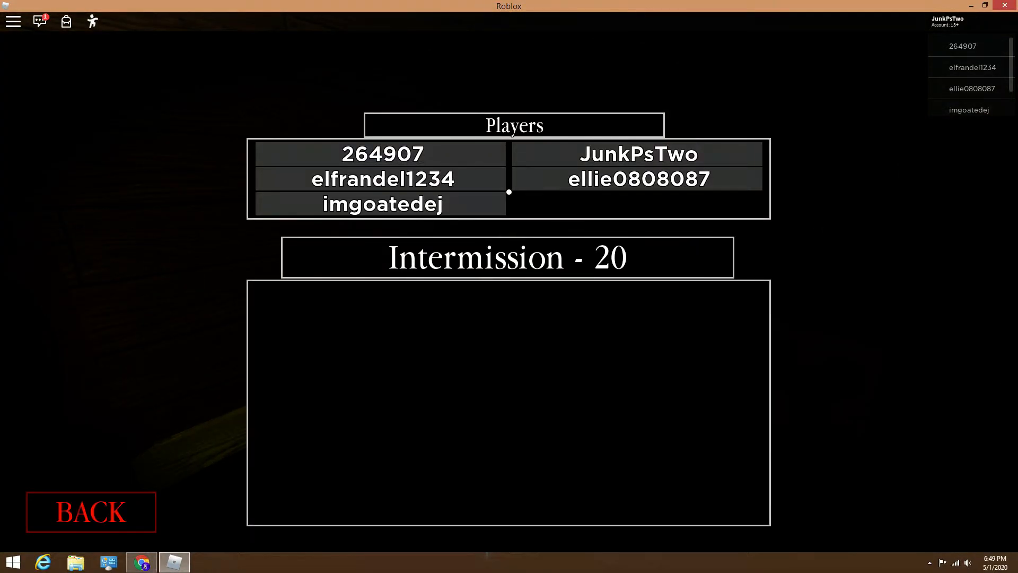
pyautogui.click(66, 21)
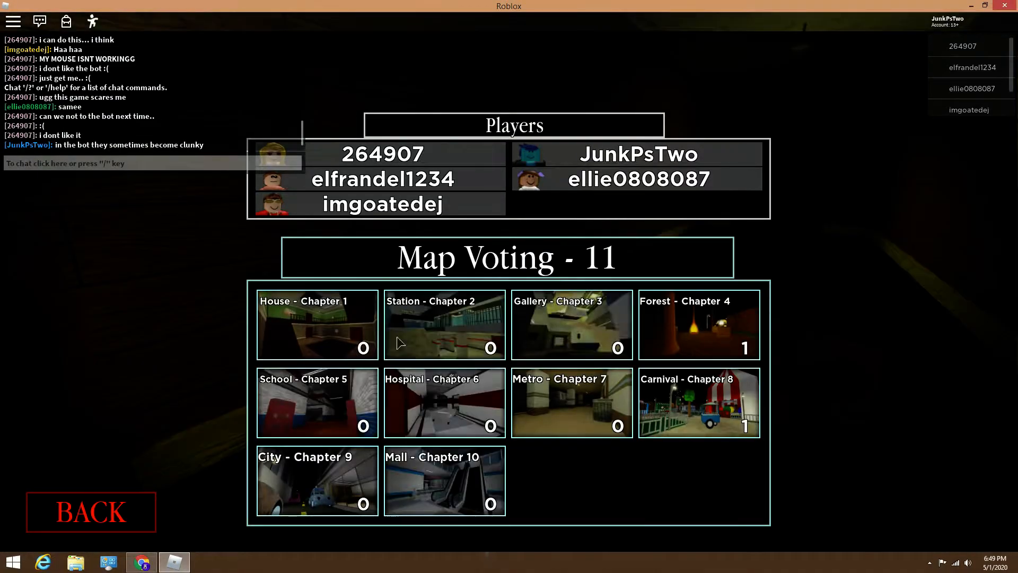
pyautogui.click(698, 324)
pyautogui.write('me like fores')
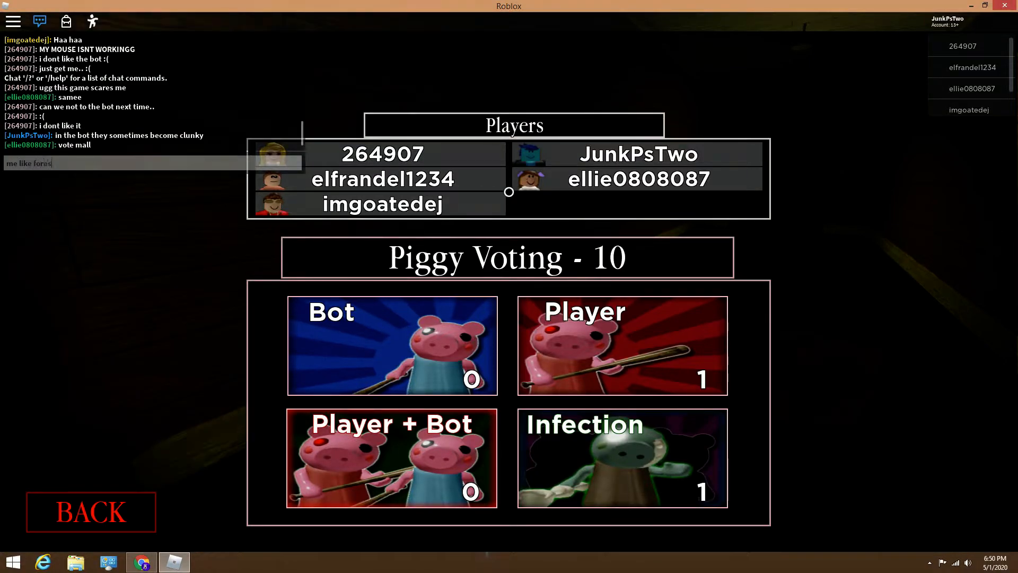
pyautogui.press('Return')
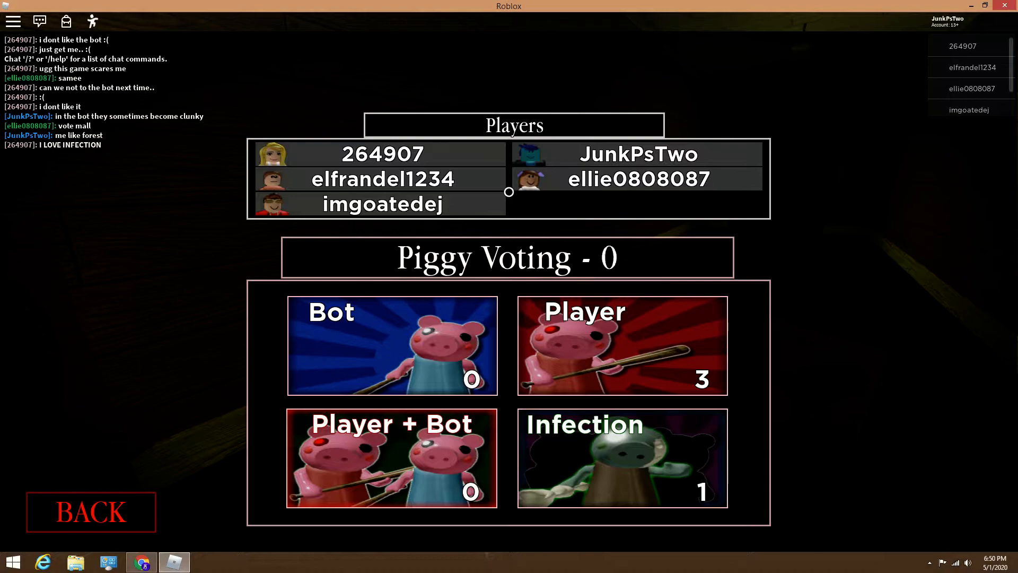
# Step: Vote for the Player piggy mode and watch the round as a spectator
pyautogui.click(622, 345)
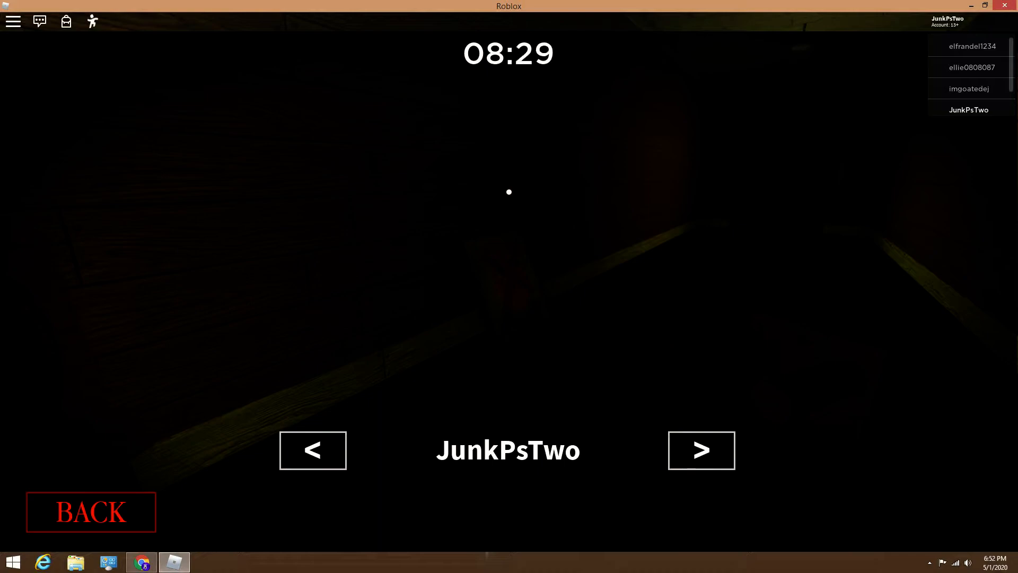
pyautogui.moveTo(969, 68)
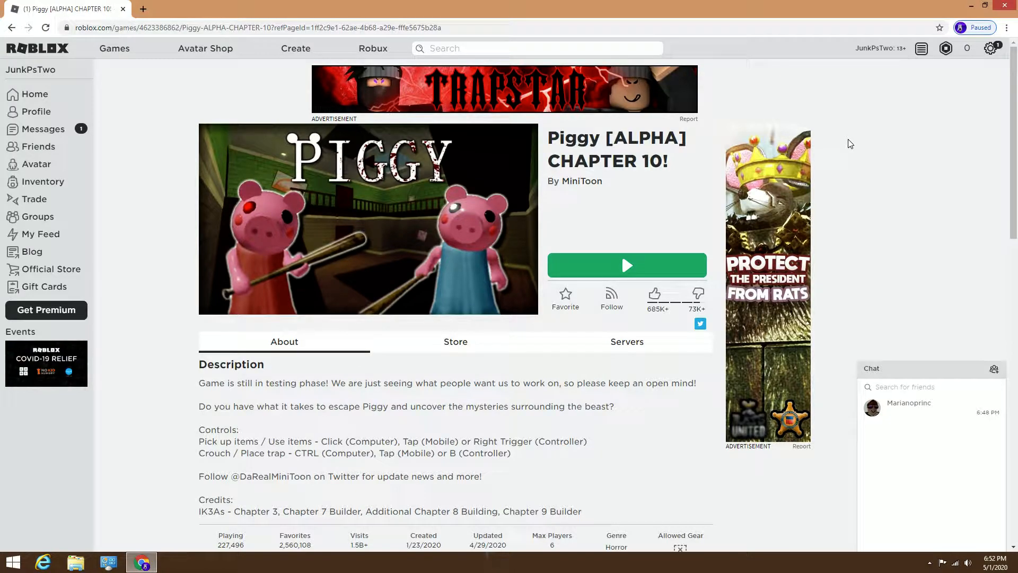
# Step: Launch Piggy again from its game page into a fresh Roblox server
pyautogui.scroll(-3)
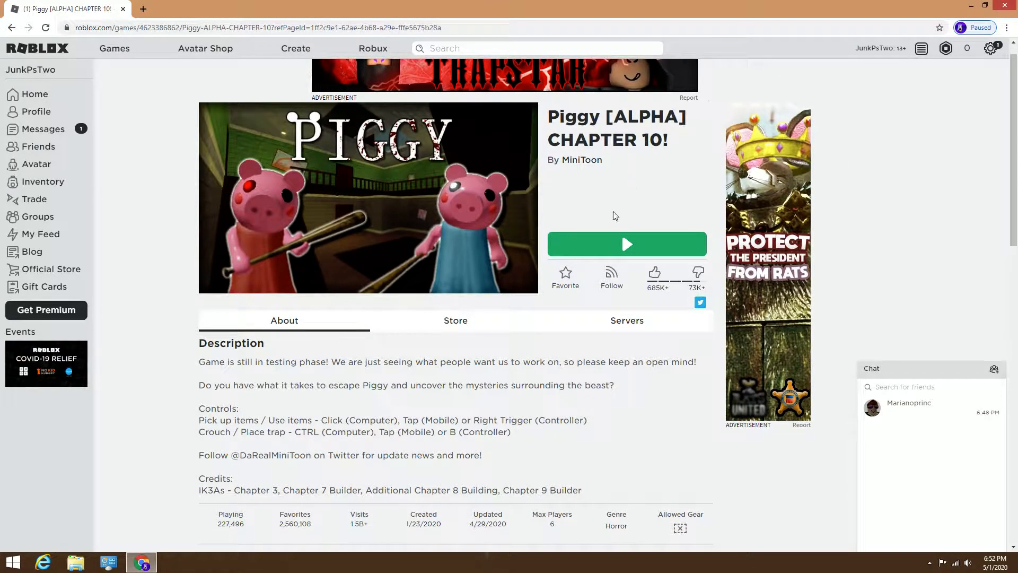
pyautogui.click(626, 244)
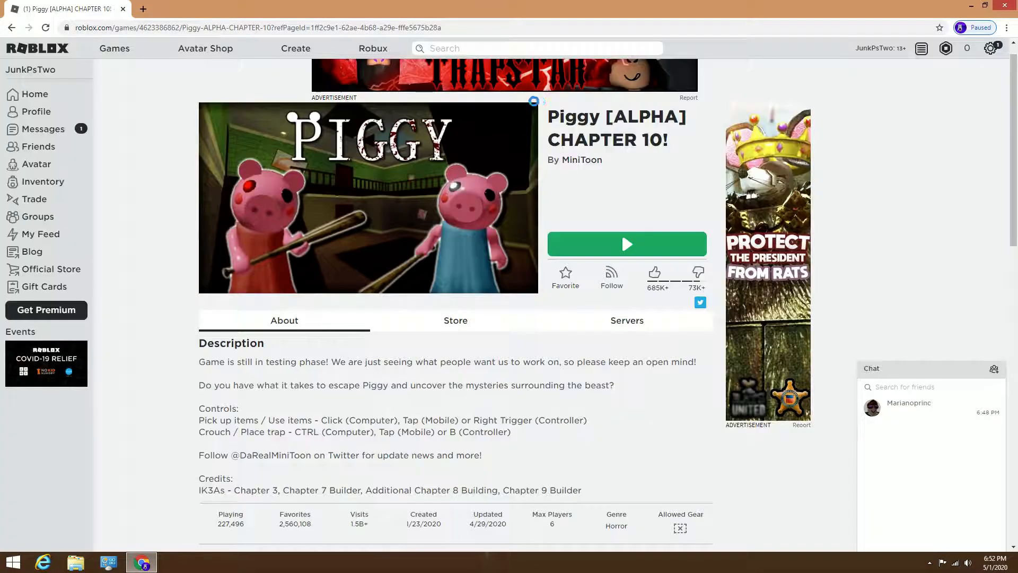
pyautogui.click(625, 244)
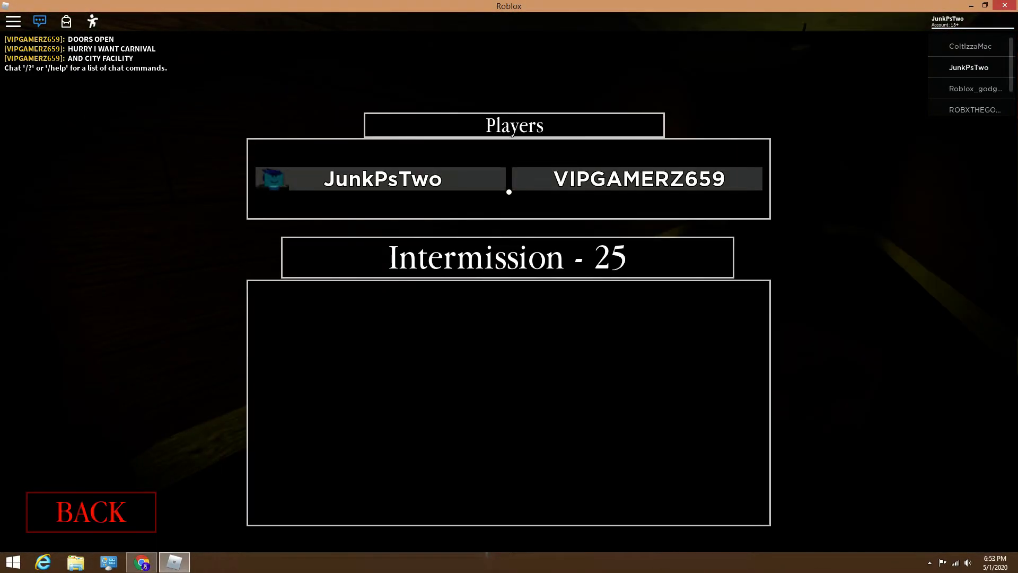
# Step: Enter the Piggy lobby and vote for the Carnival chapter map
pyautogui.click(91, 511)
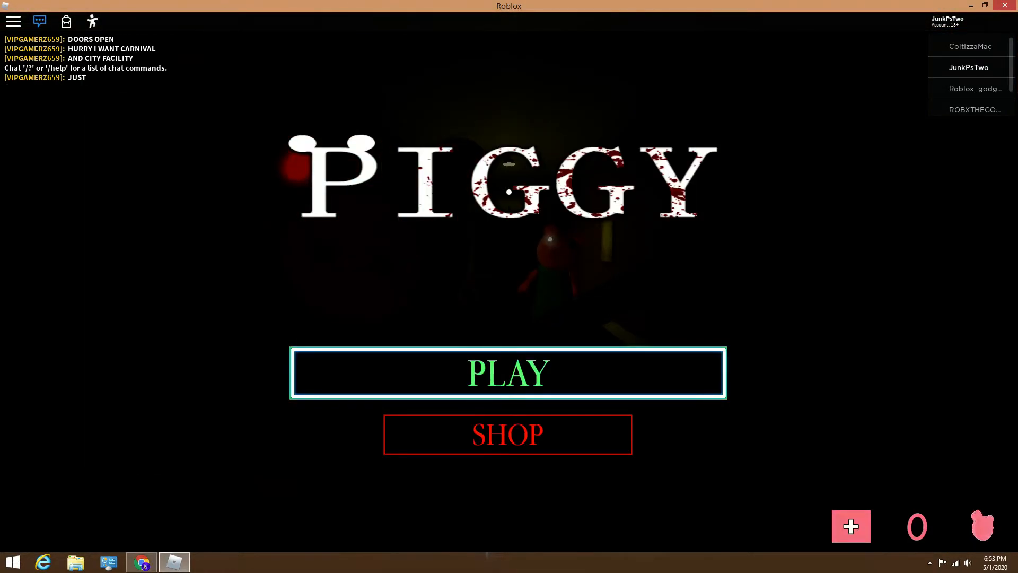
pyautogui.click(508, 373)
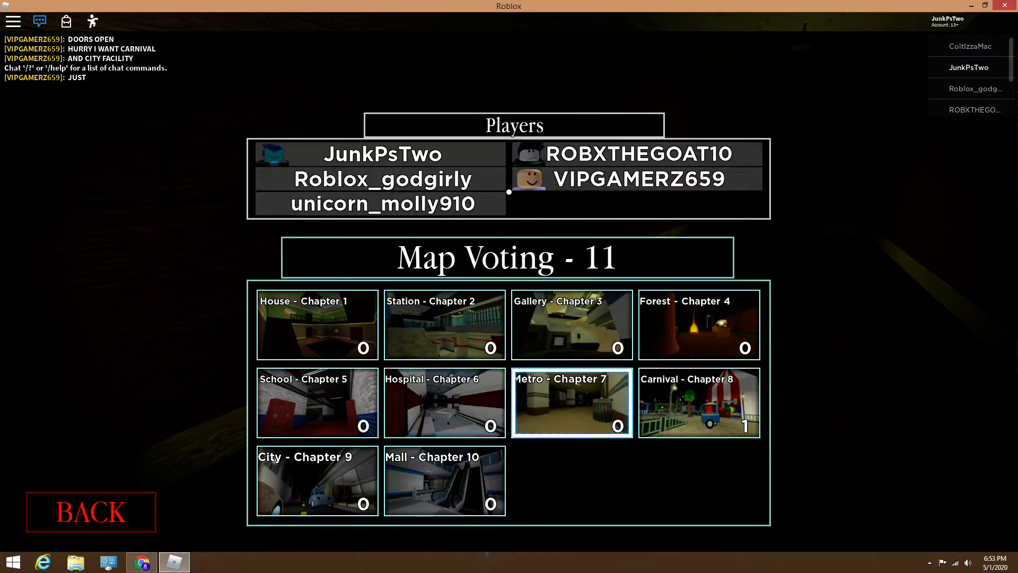
pyautogui.click(317, 324)
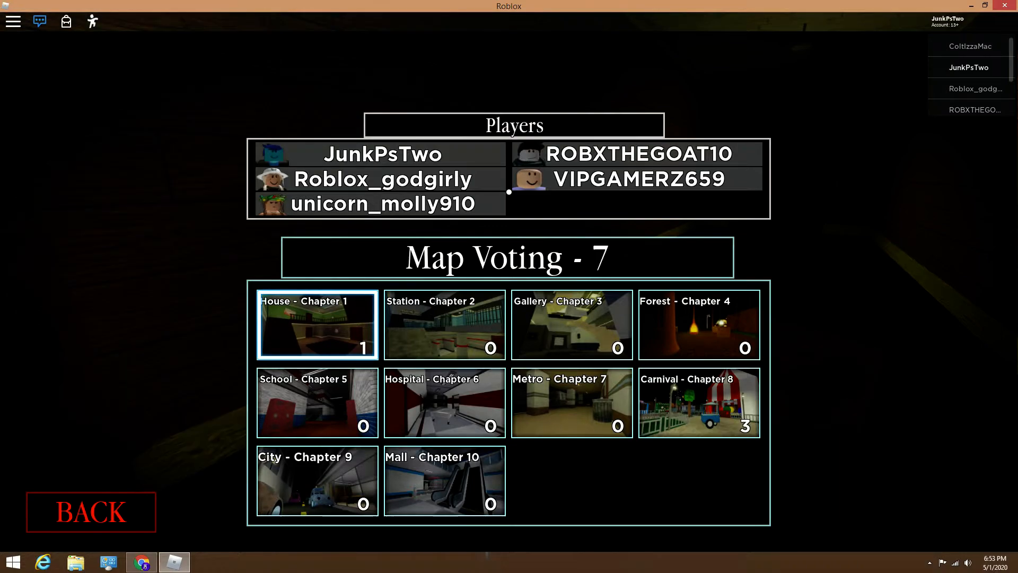
pyautogui.click(698, 402)
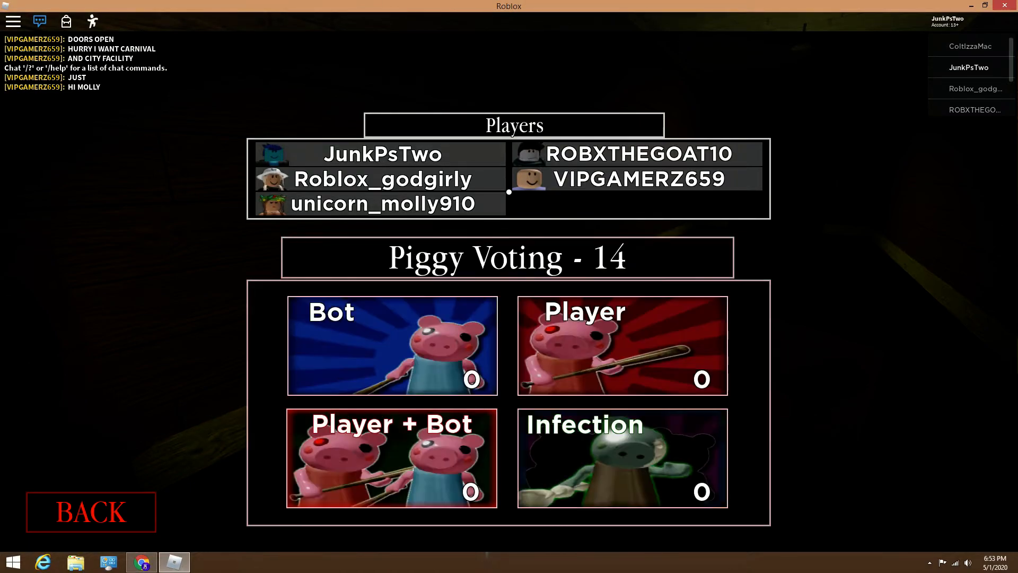
# Step: Vote Bot, then switch the Piggy mode vote to Player
pyautogui.click(392, 345)
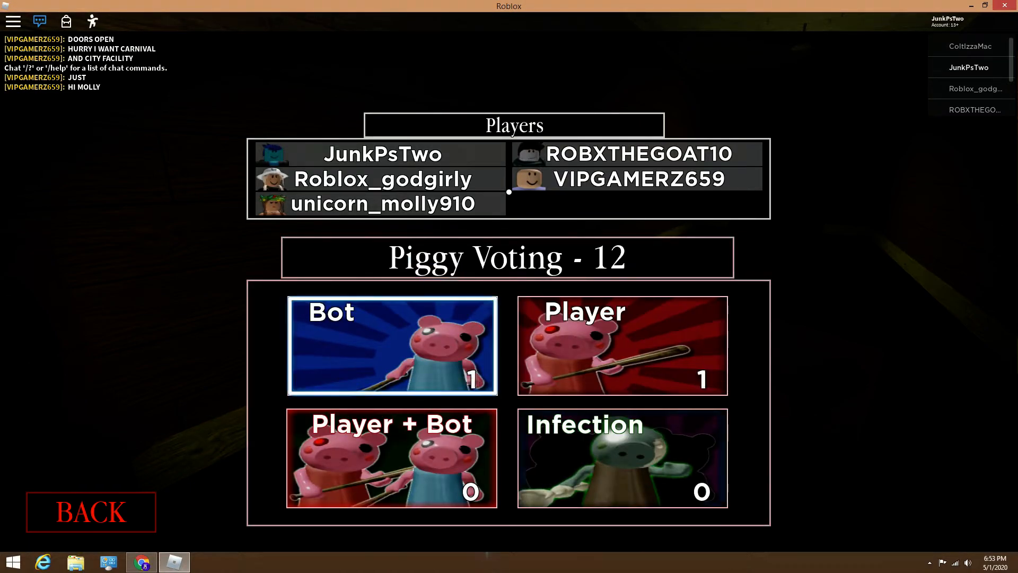
pyautogui.click(622, 345)
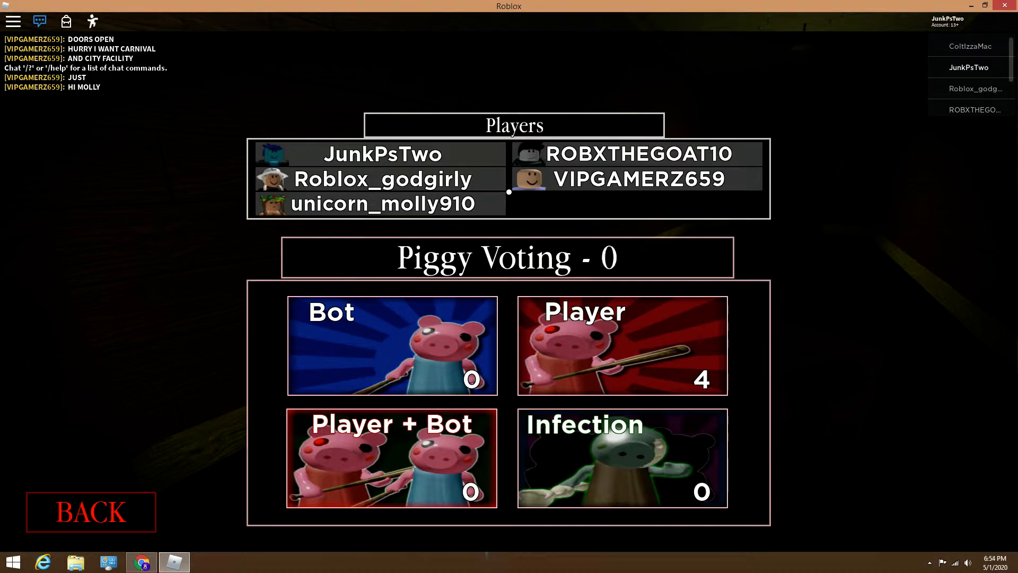
pyautogui.click(620, 345)
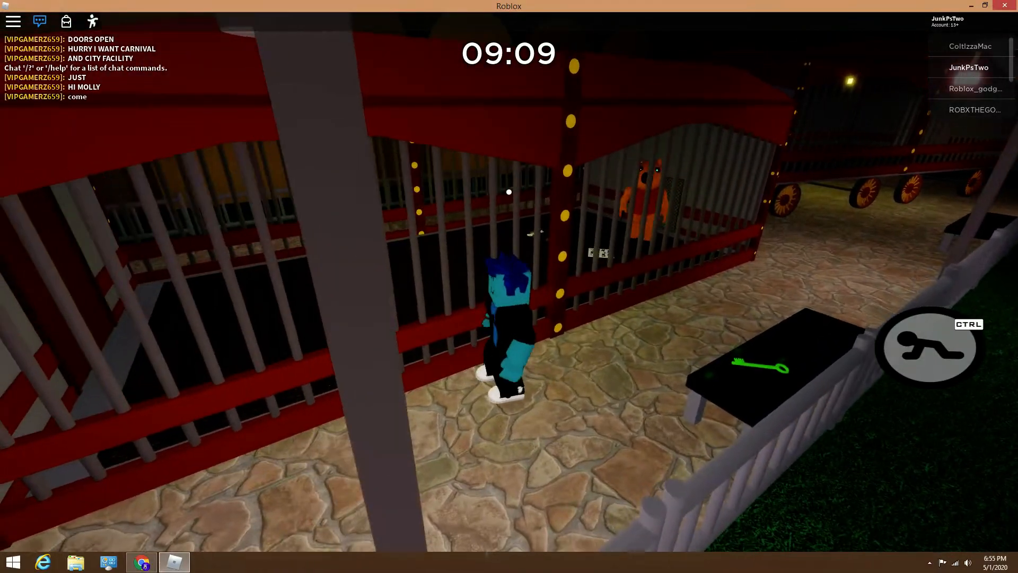
pyautogui.moveTo(509, 272)
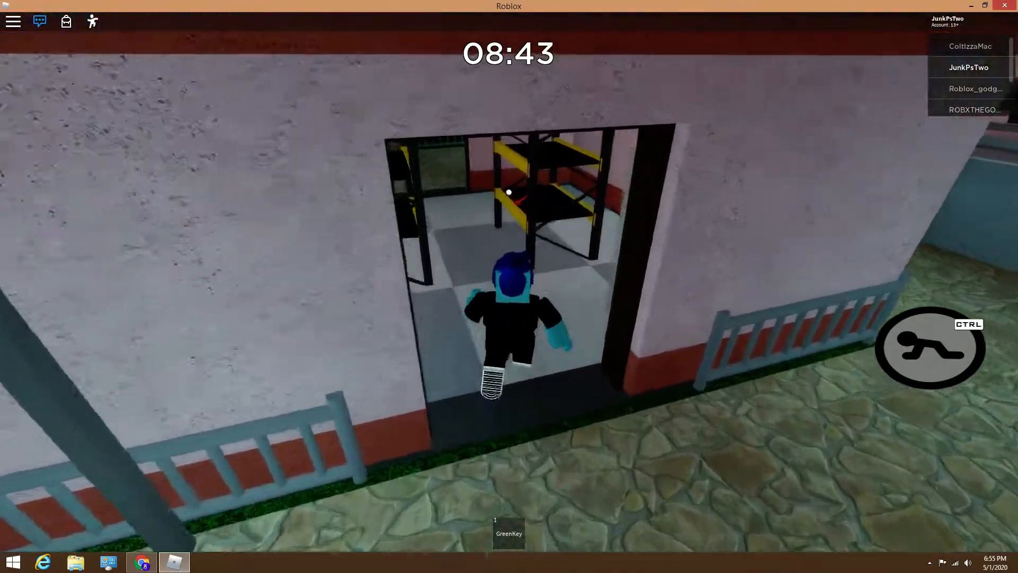
# Step: Walk forward with W carrying the red key toward the balloon stage
pyautogui.press('w')
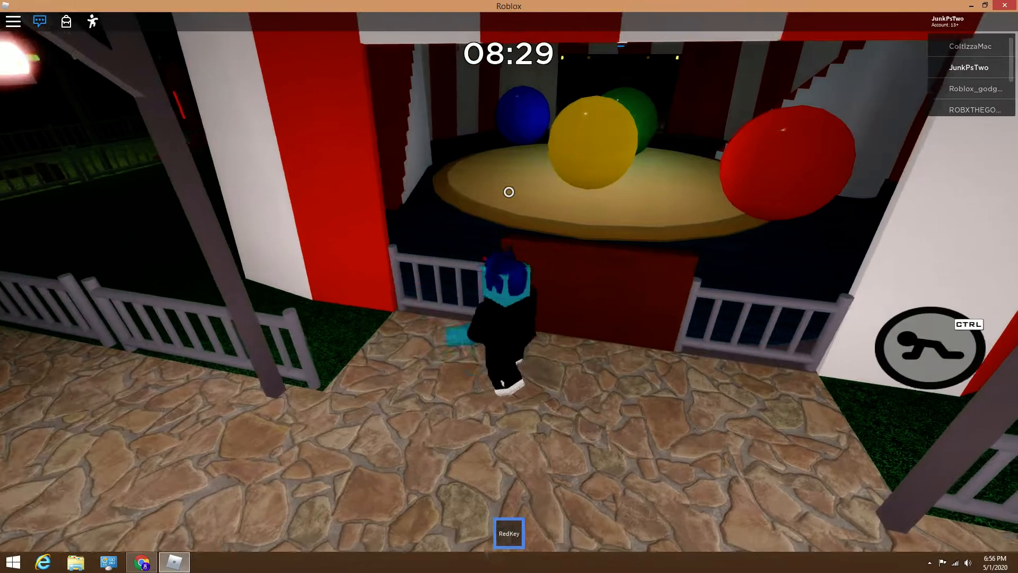
pyautogui.press('w')
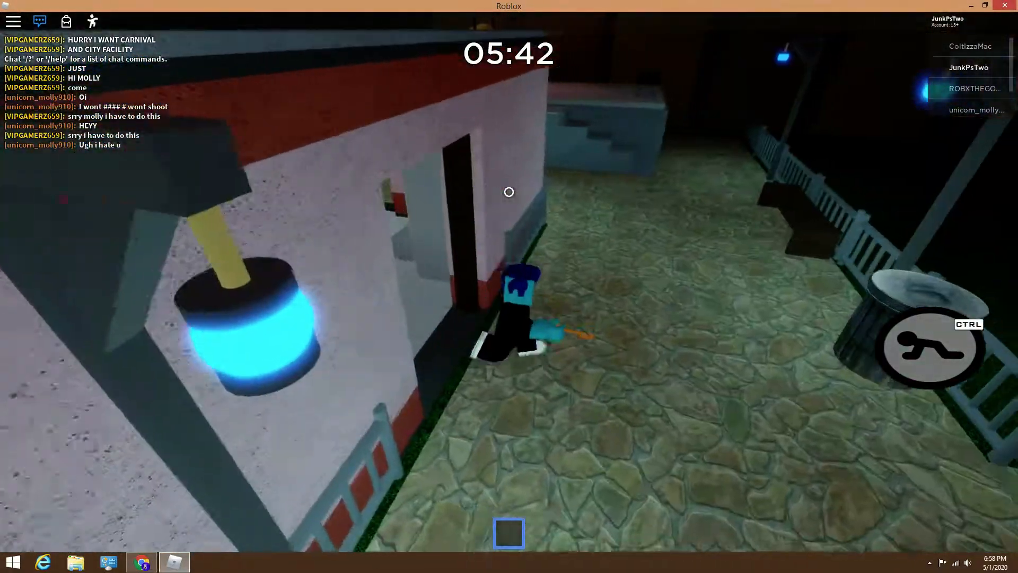
pyautogui.moveTo(509, 192)
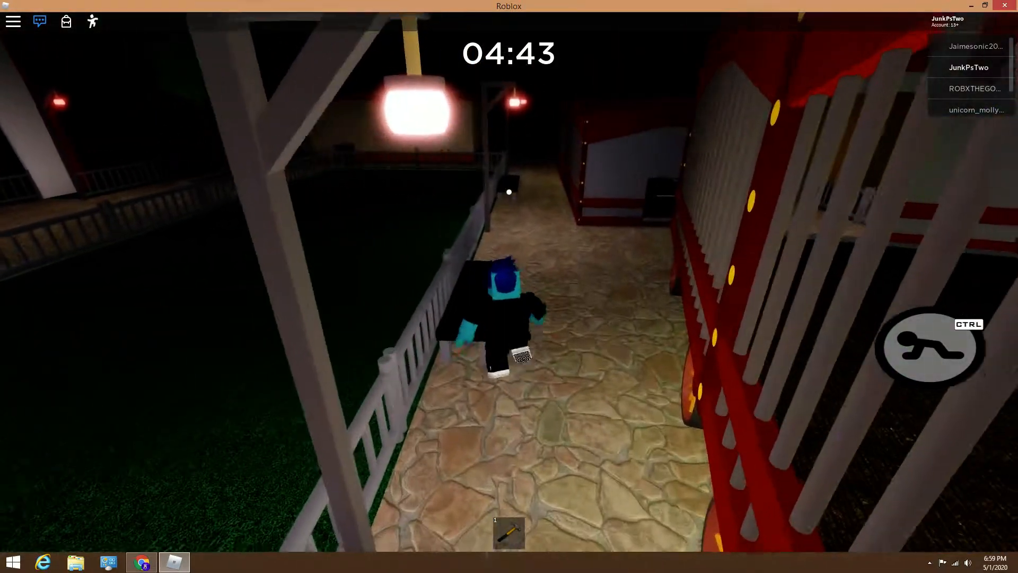
# Step: Keep moving through the Carnival map as the round timer runs down
pyautogui.press('ctrl')
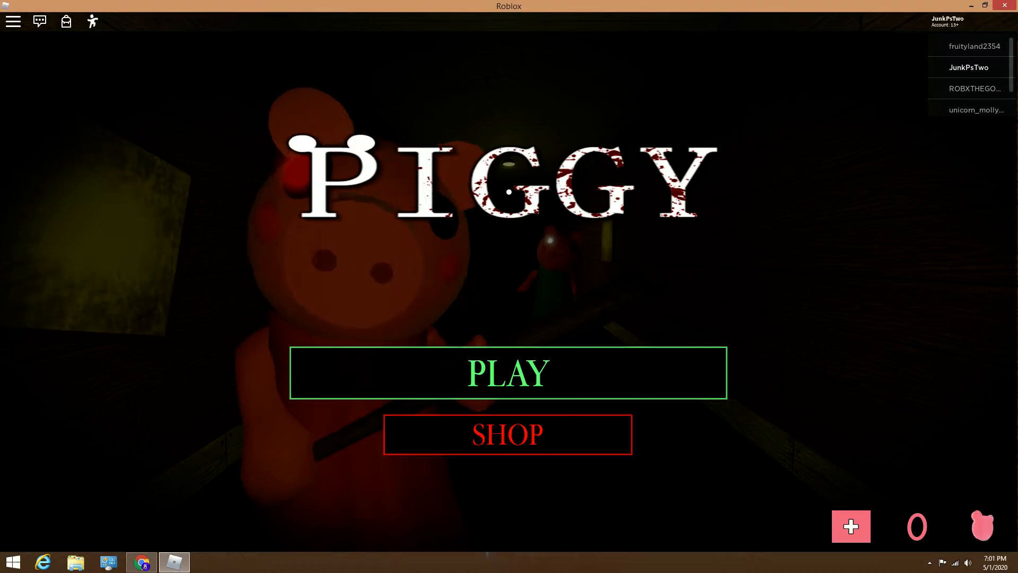
# Step: Close the Roblox client to return to the Piggy page in Chrome
pyautogui.click(39, 21)
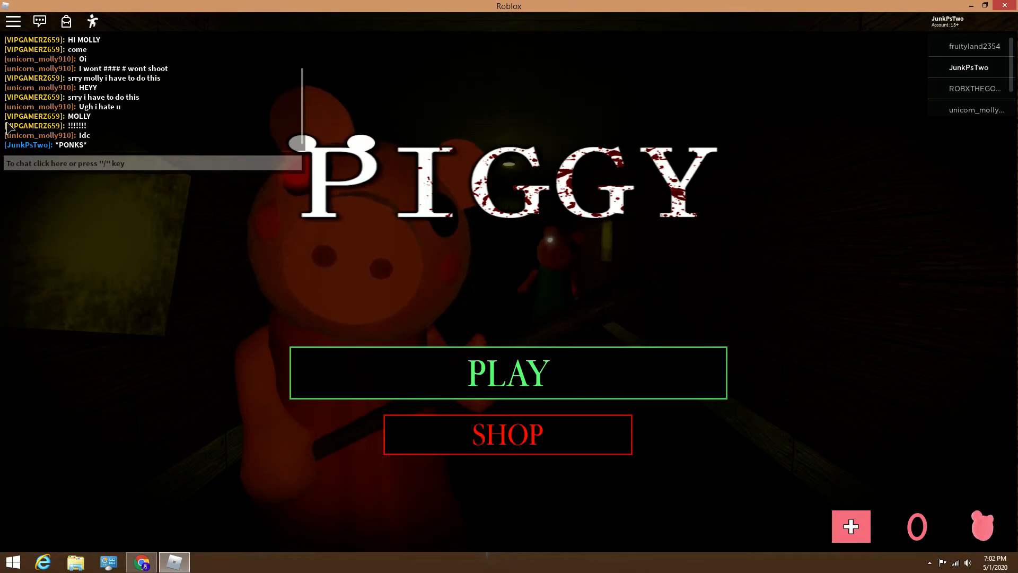
pyautogui.moveTo(68, 181)
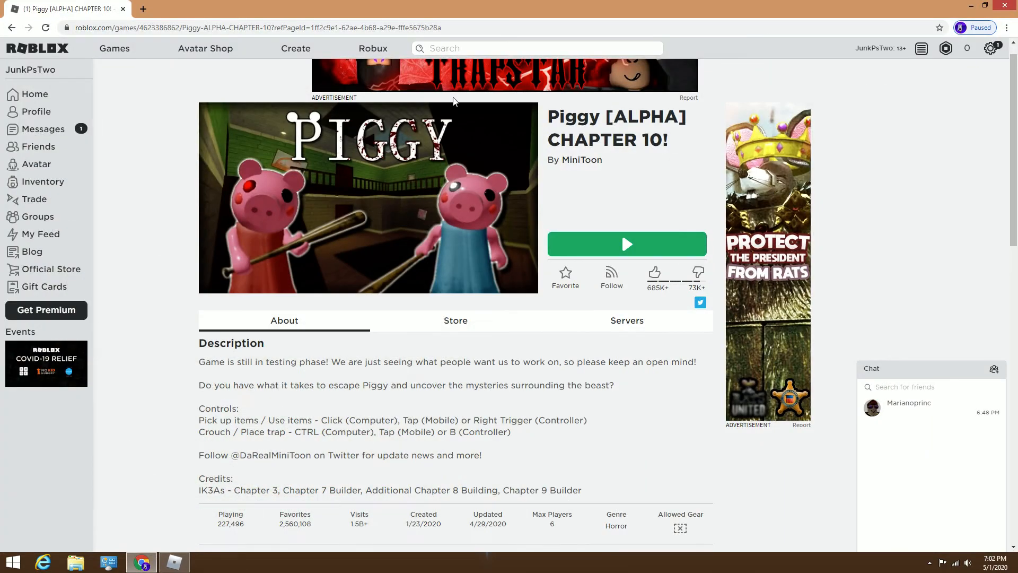
pyautogui.moveTo(464, 165)
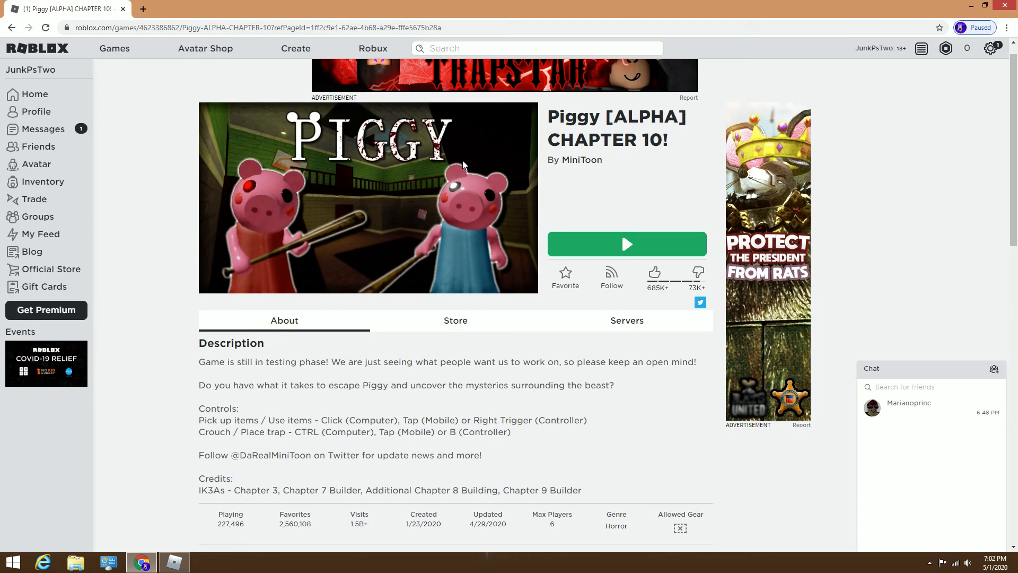